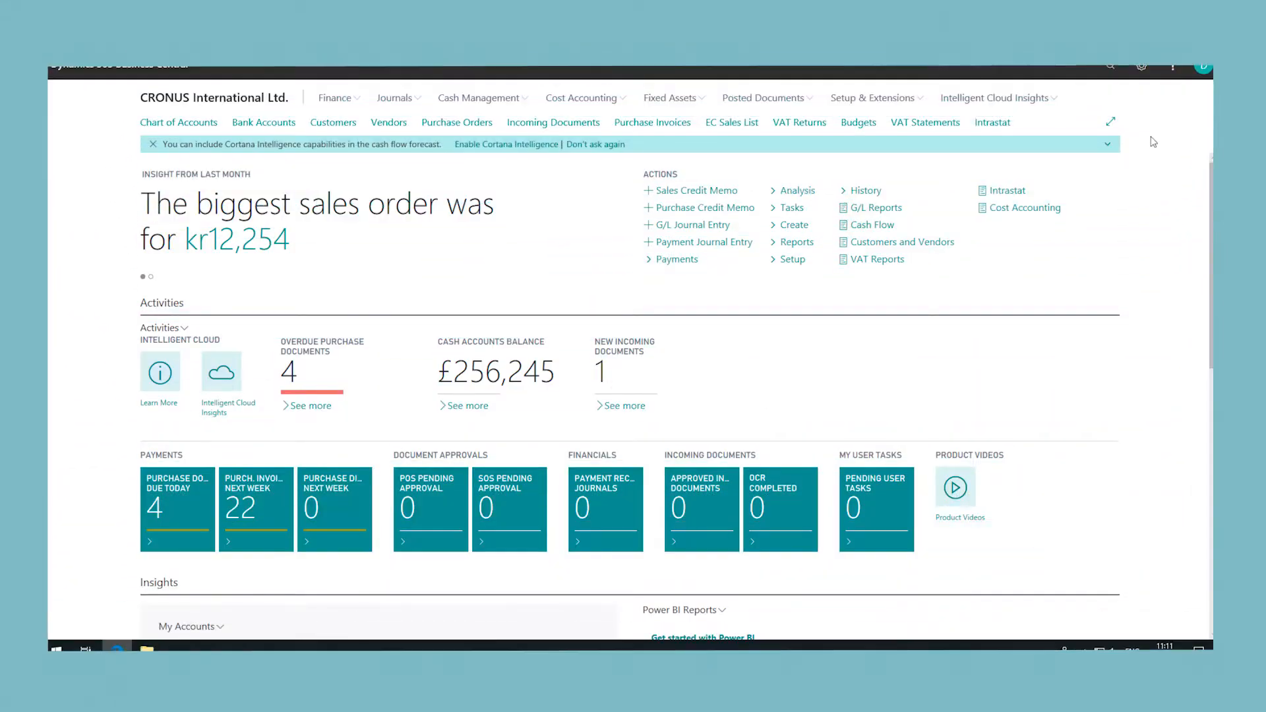
# Search Tell Me for 'contacts' and open the Contacts list.
pyautogui.click(1110, 66)
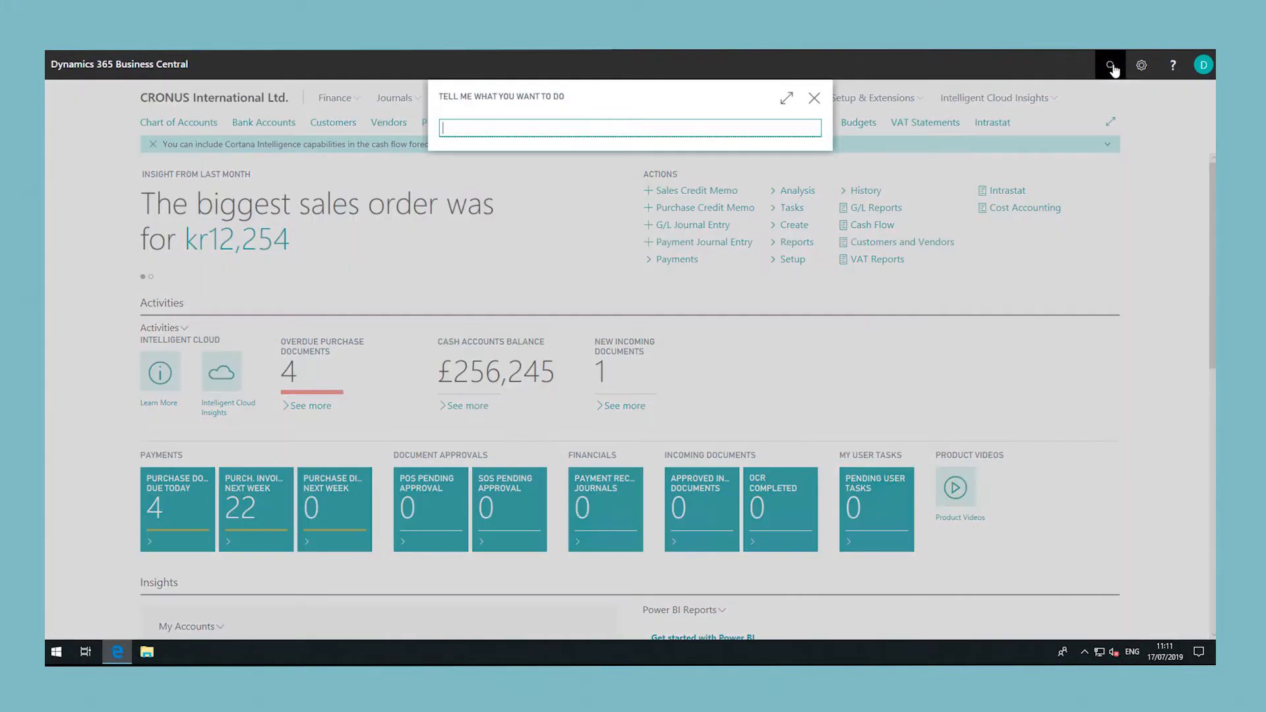
pyautogui.write('contacts')
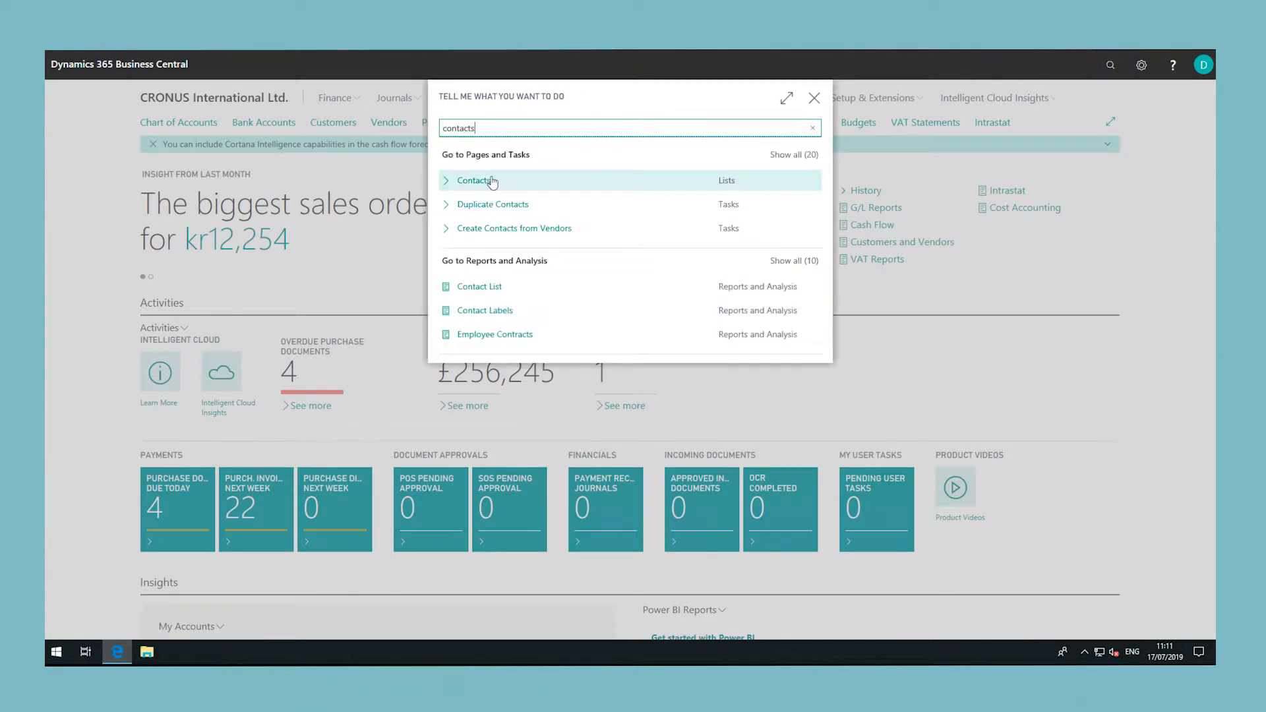
pyautogui.click(475, 180)
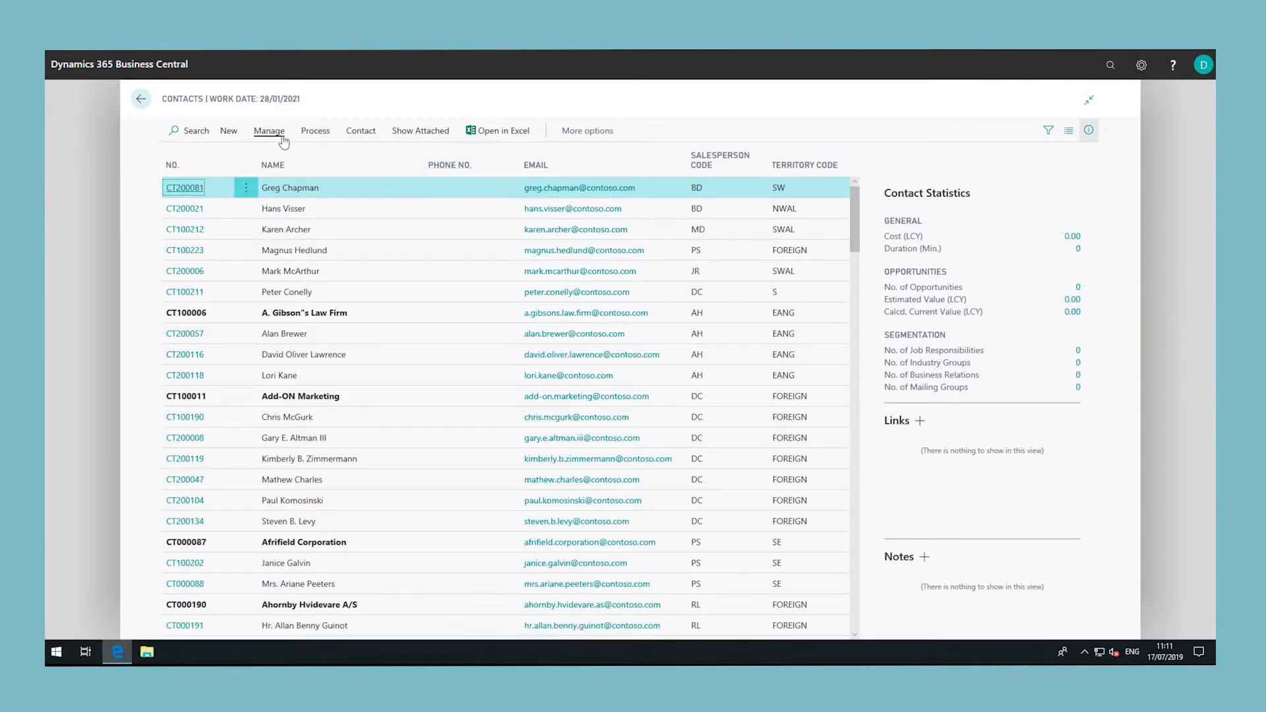
pyautogui.moveTo(269, 129)
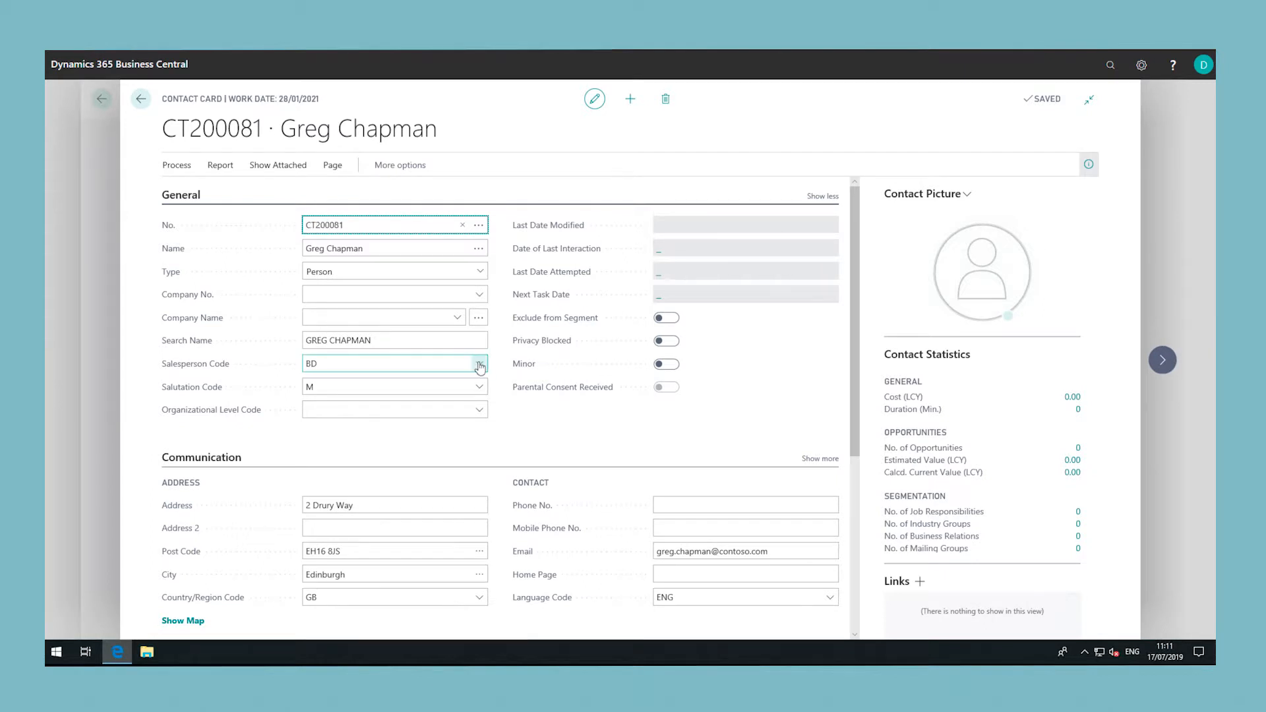
pyautogui.click(479, 363)
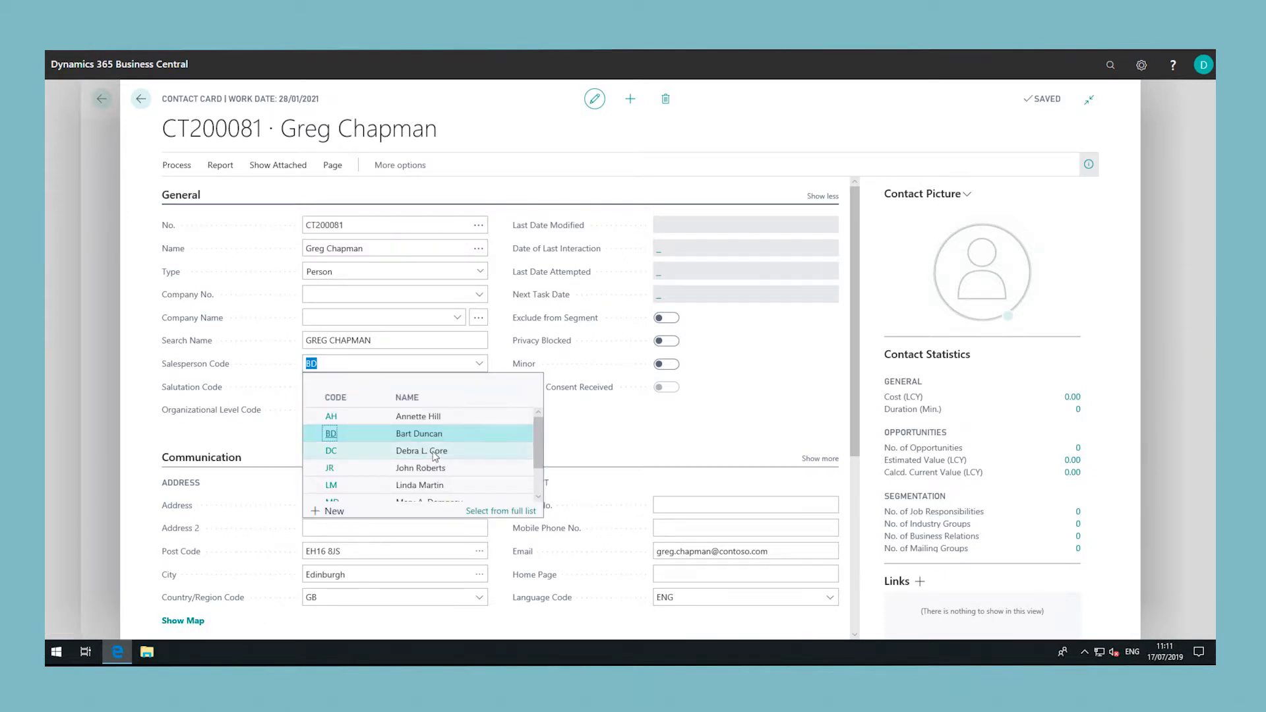
pyautogui.click(420, 450)
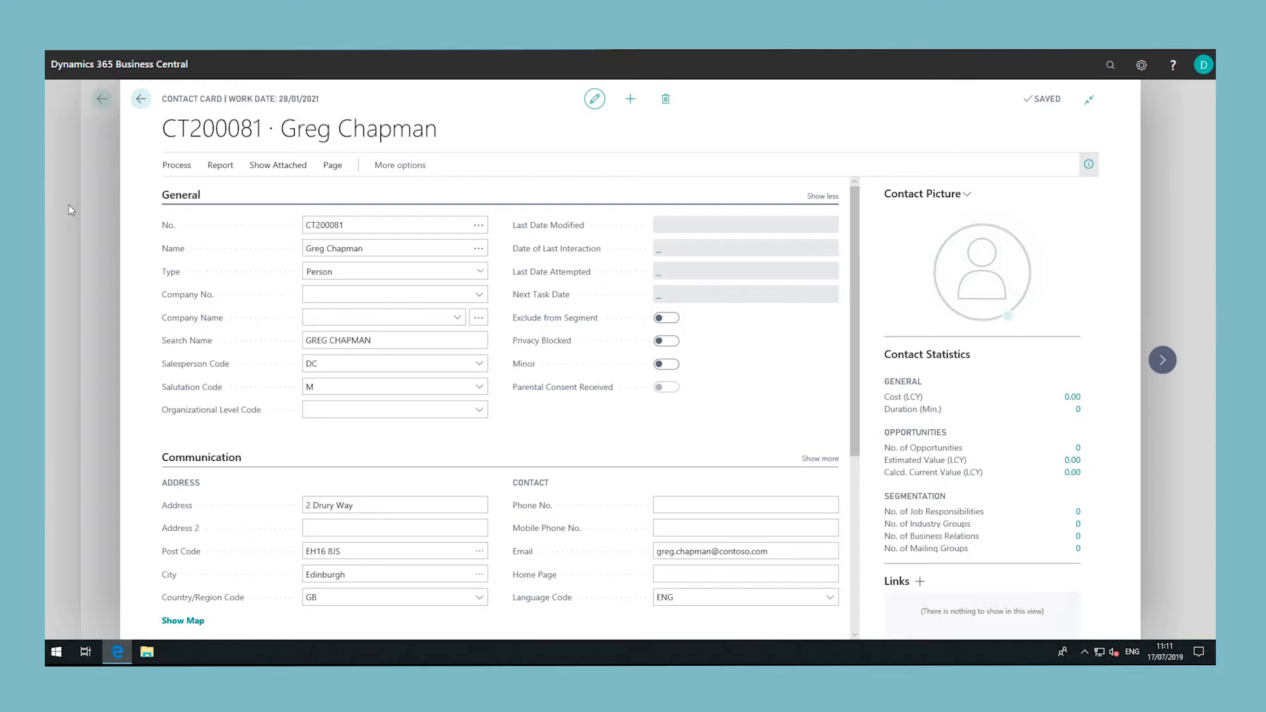
pyautogui.click(141, 98)
pyautogui.write('salespeople')
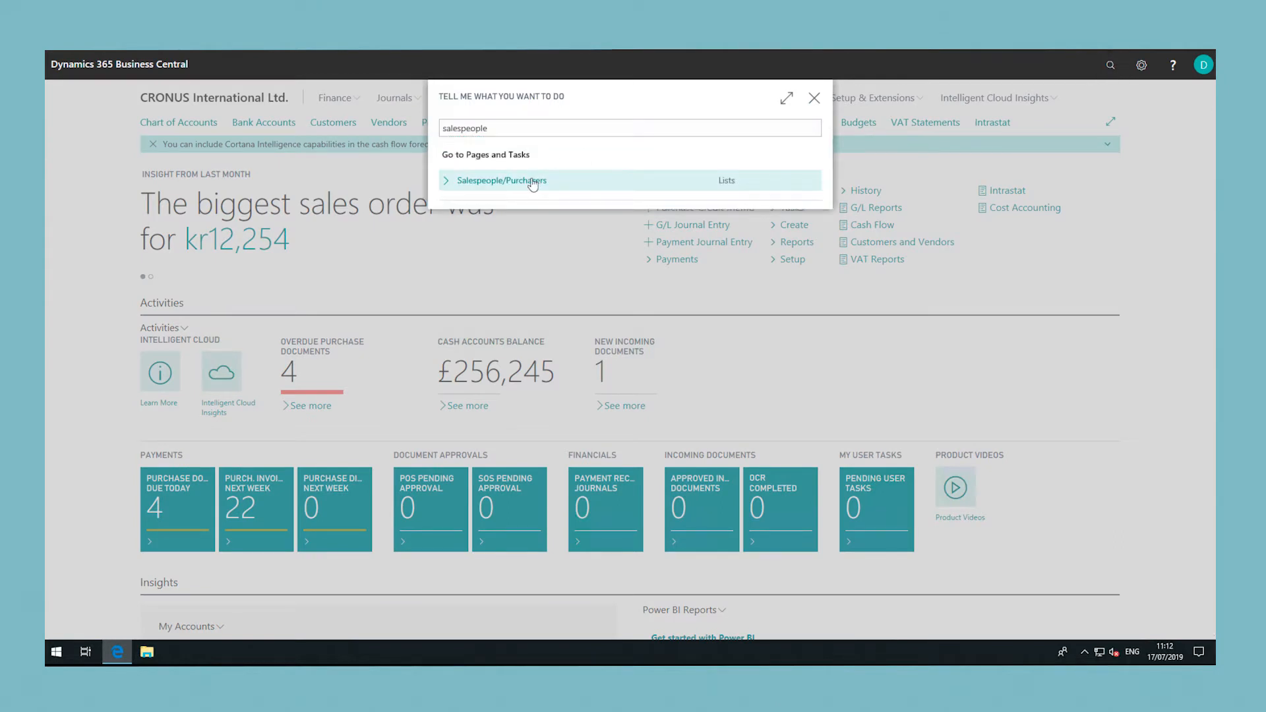
# Open Salespeople/Purchasers from the salespeople search results.
pyautogui.click(502, 180)
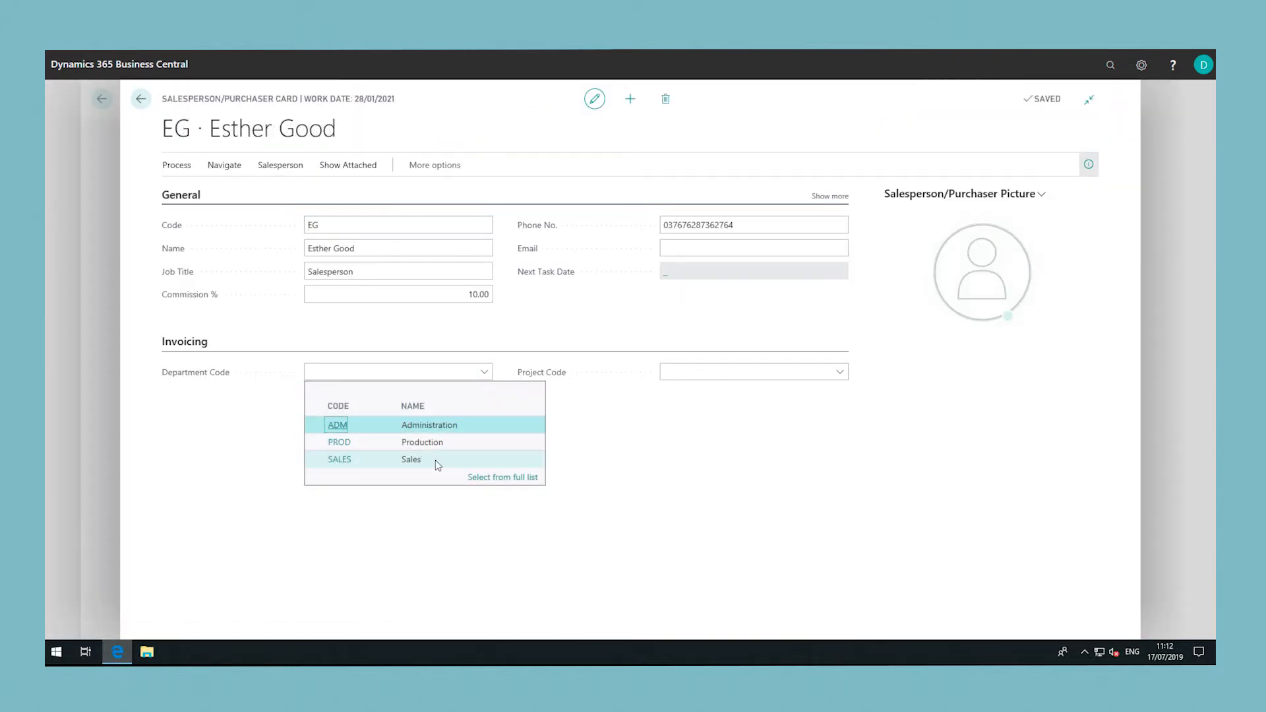
pyautogui.click(339, 460)
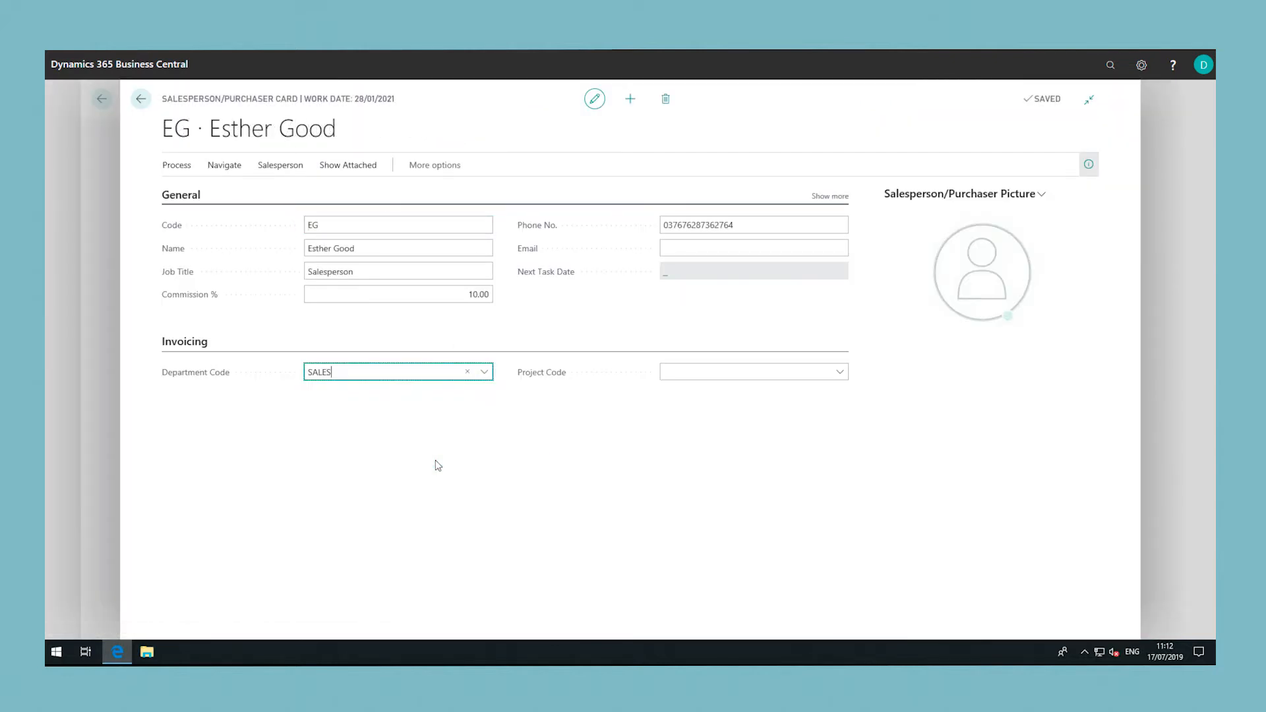